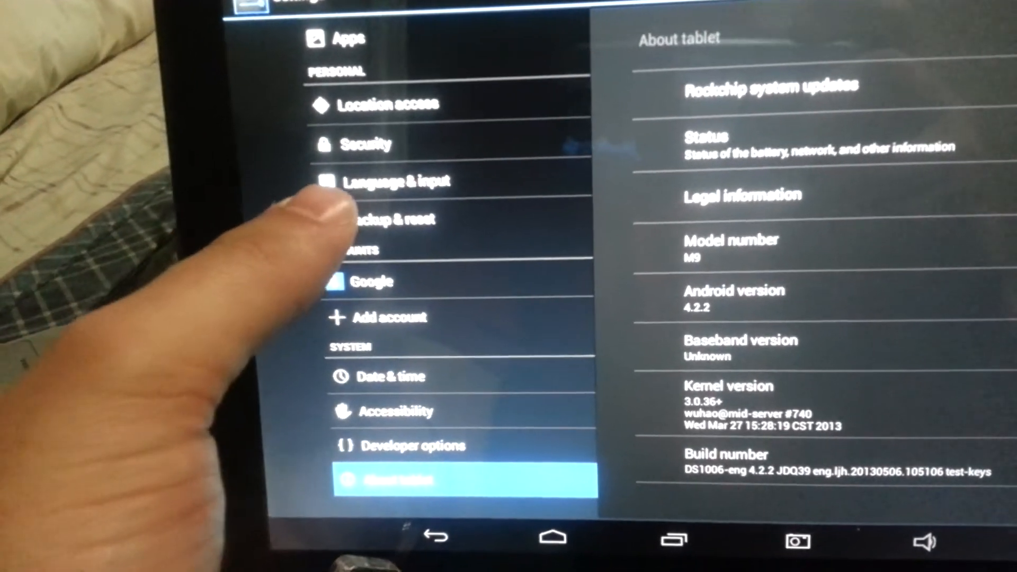
Step: Scroll the About tablet page to review model M9 and Android 4.2.2 details
scroll("down", 3)
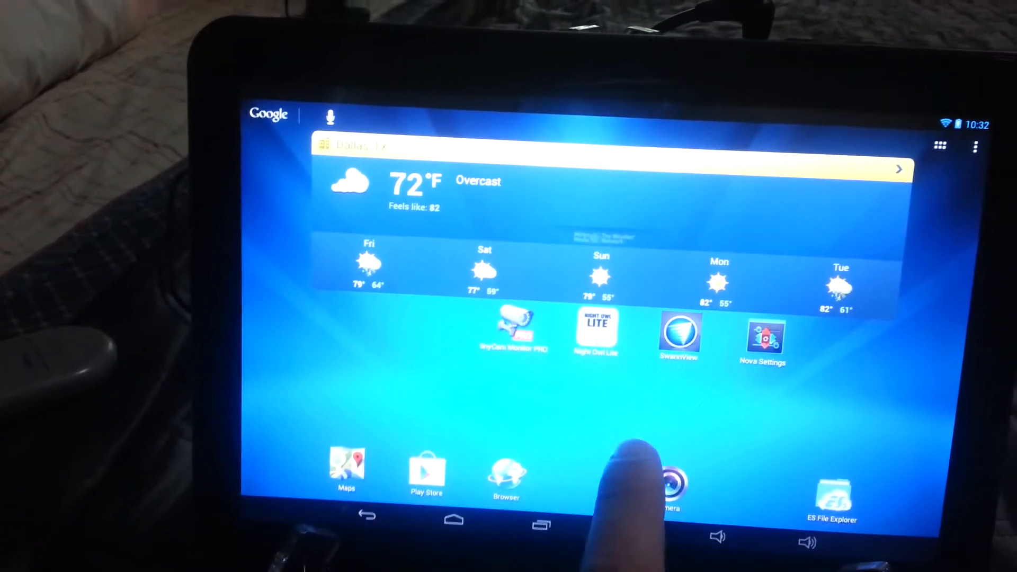
scroll("left", 3)
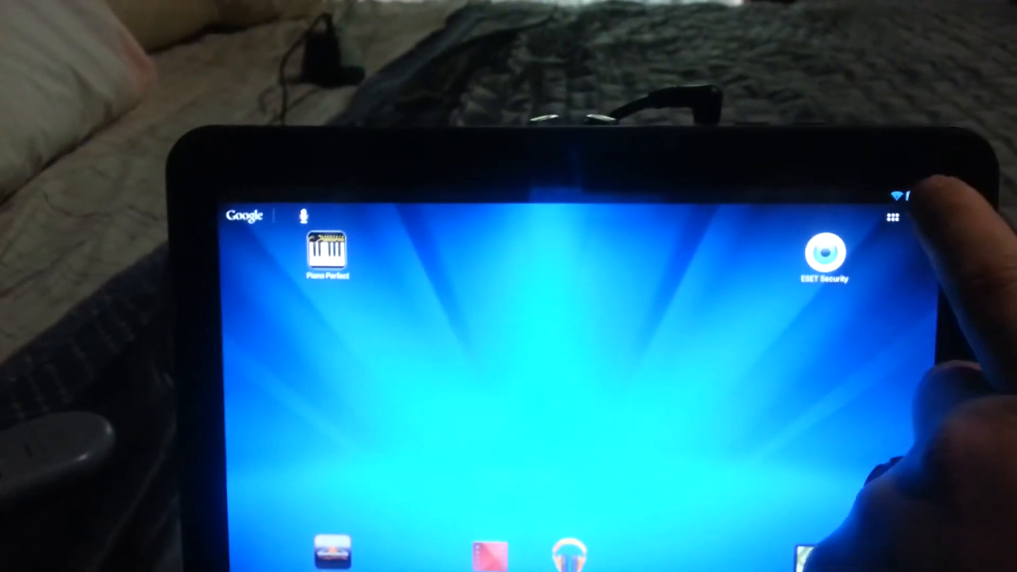
left_click(894, 215)
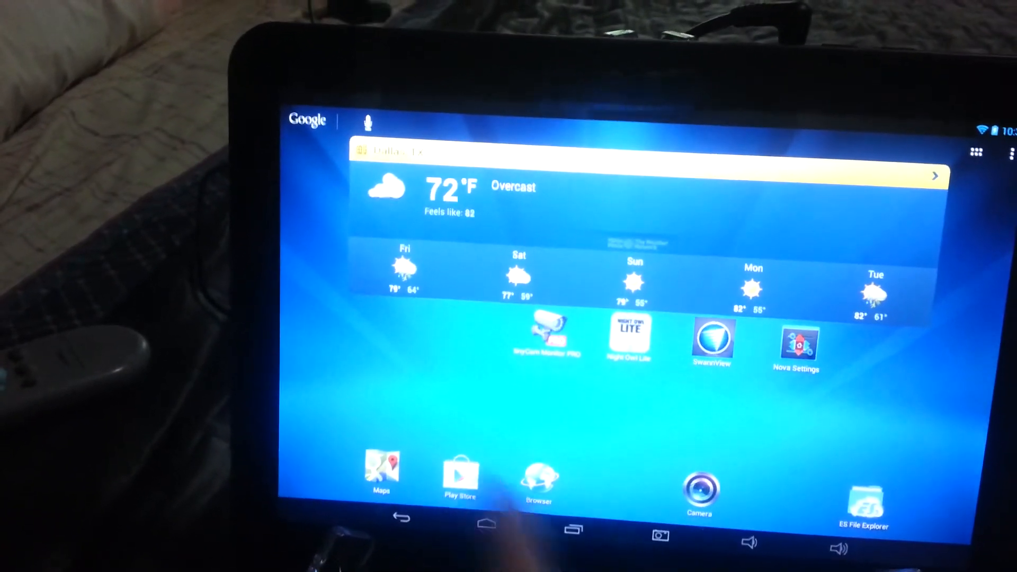
left_click(459, 474)
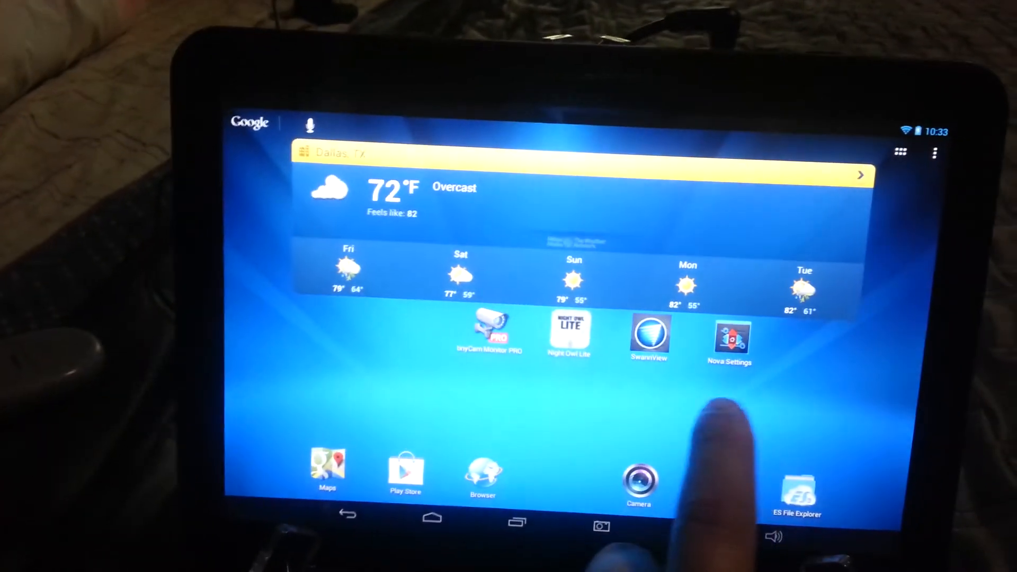
Step: Swipe to the Calendar/Calculator home page and open the full list of installed apps
scroll("left", 3)
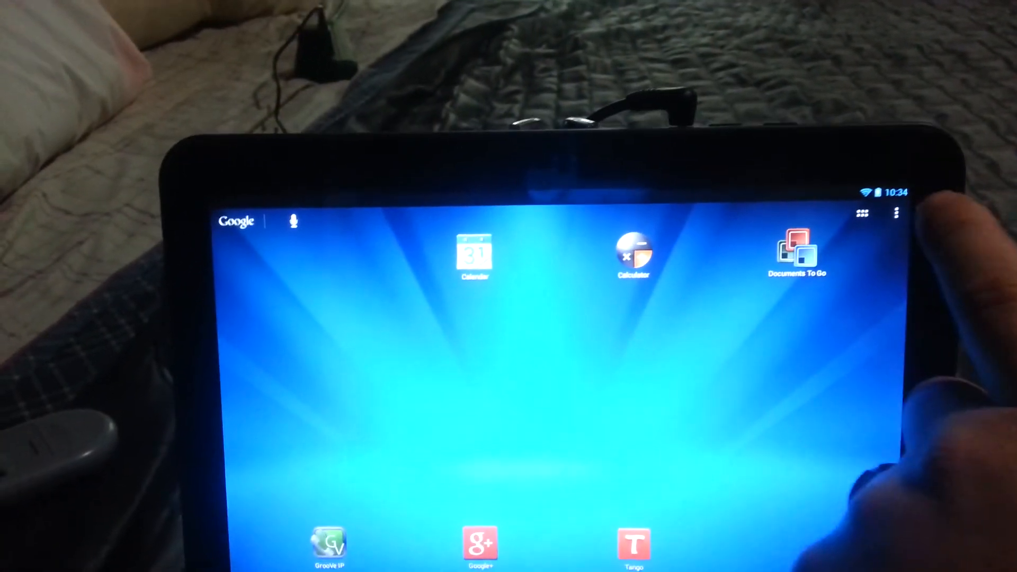
left_click(863, 213)
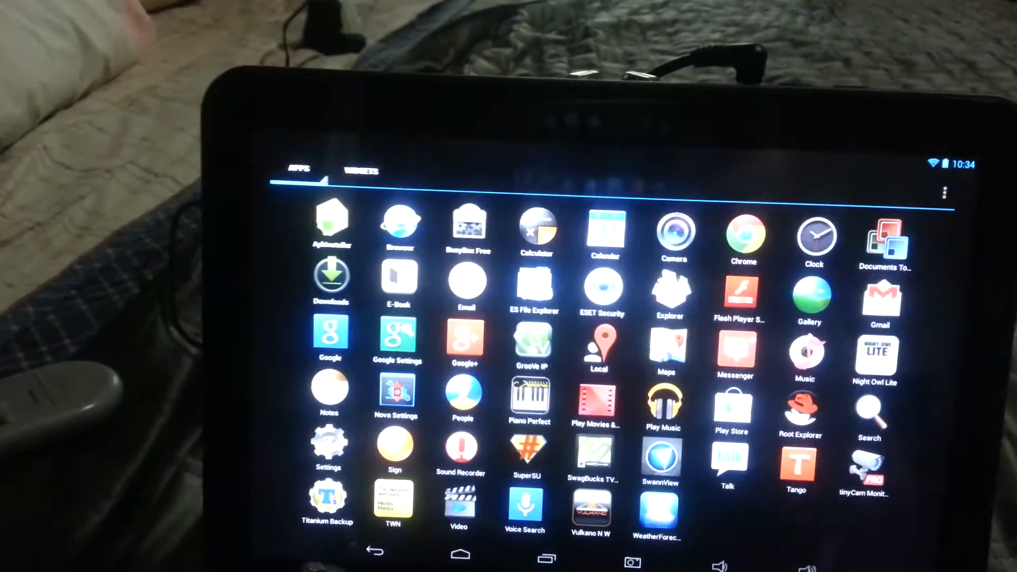